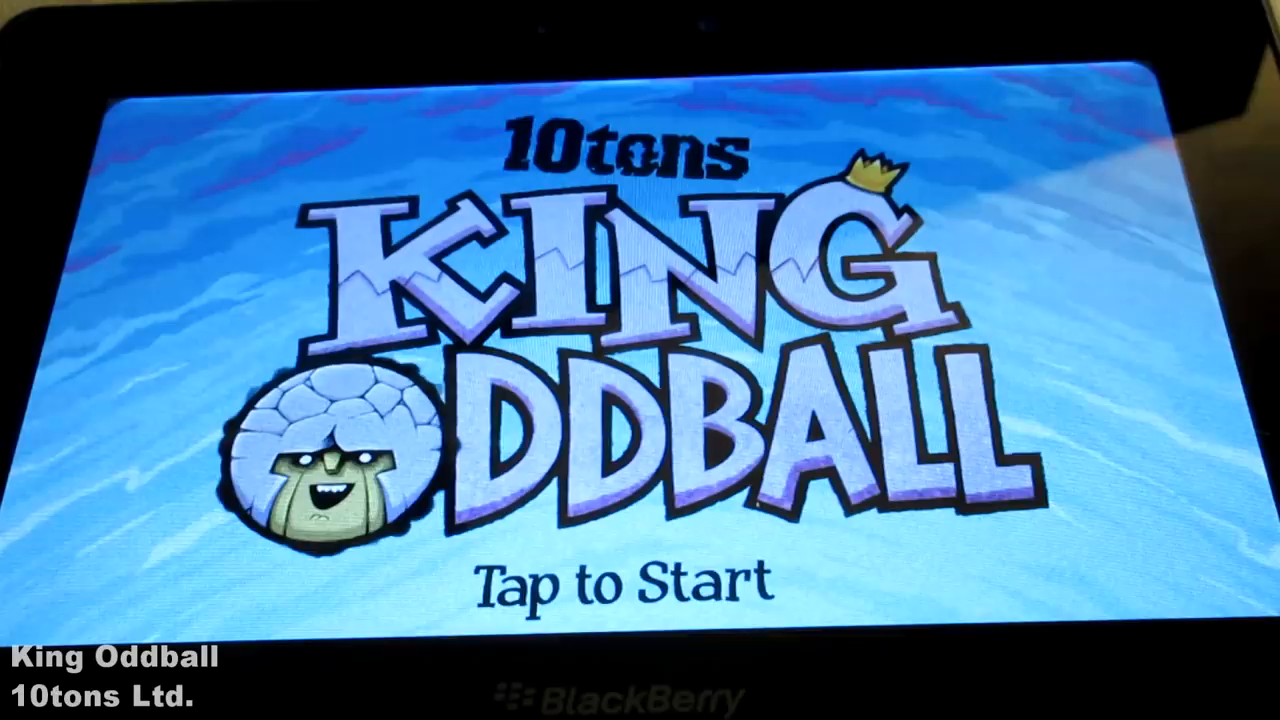
Start the game from the 'Tap to Start' title screen into the first level.
{"action": "left_click", "coordinate": [640, 580]}
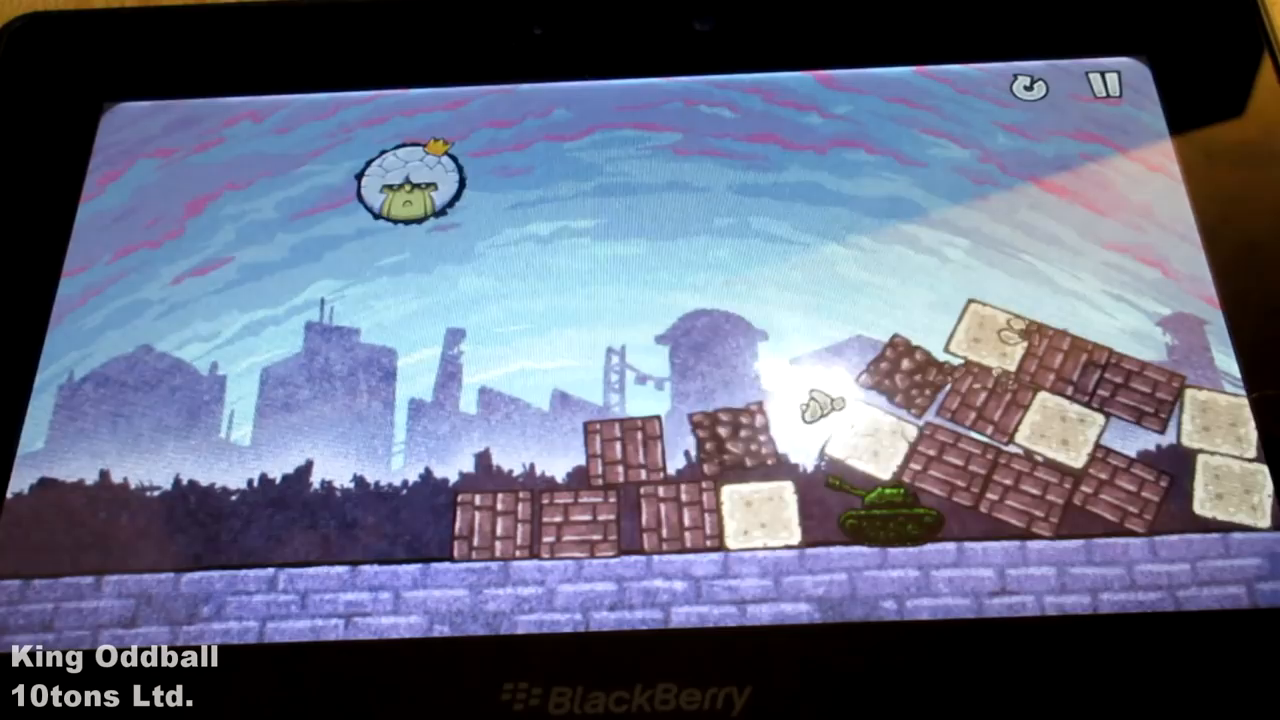